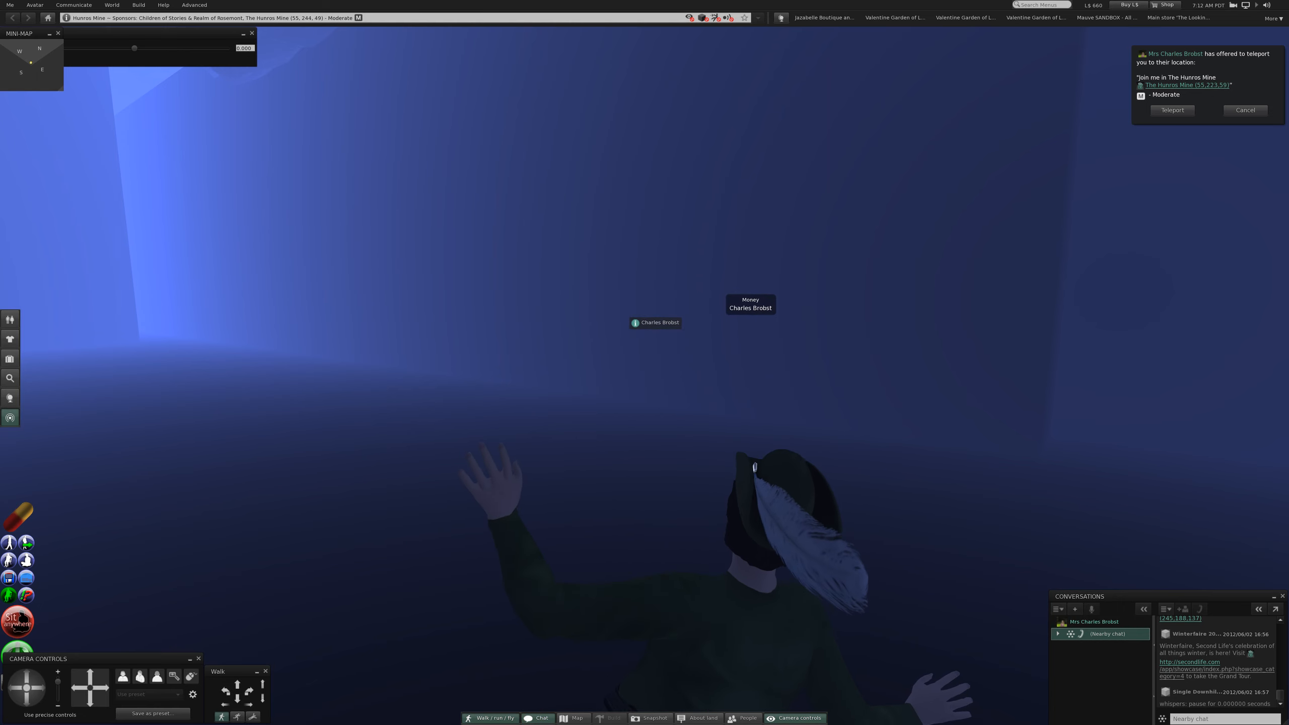
- Accept the companion's teleport offer and arrive beside her at The Hunros Mine
{"action": "left_click", "coordinate": [1094, 622]}
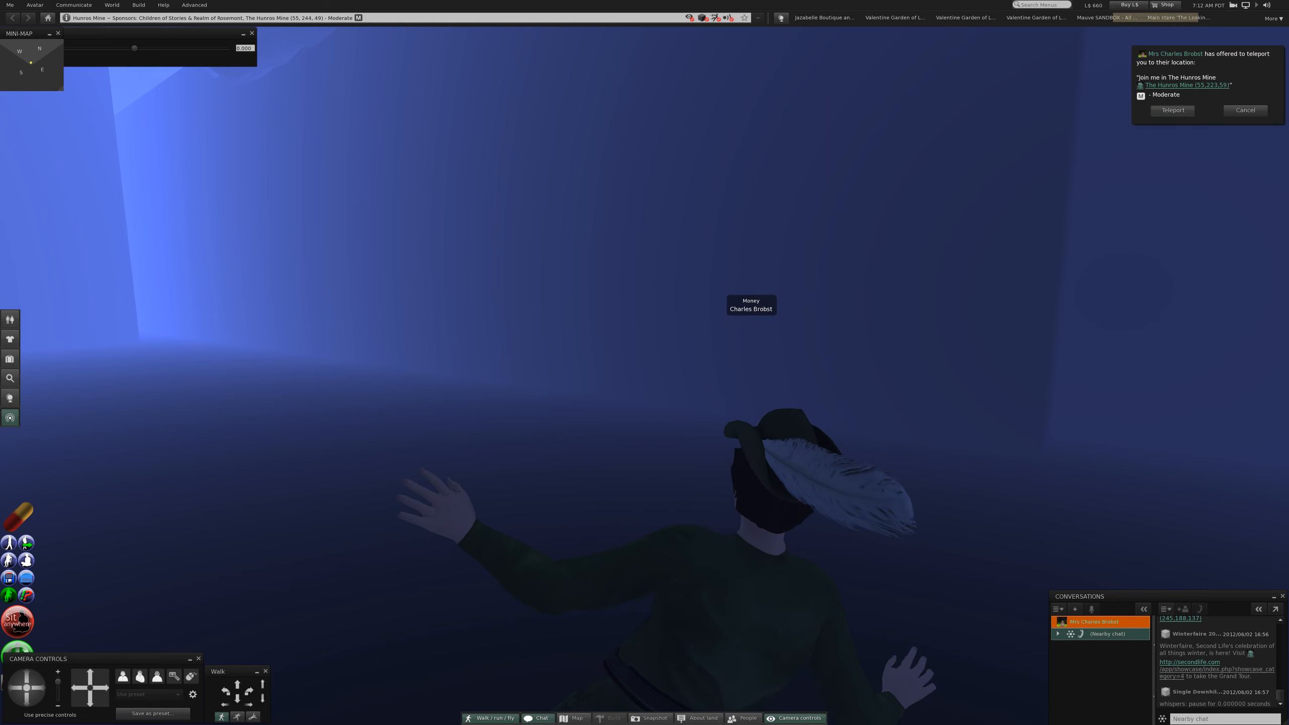
{"action": "left_click", "coordinate": [1171, 110]}
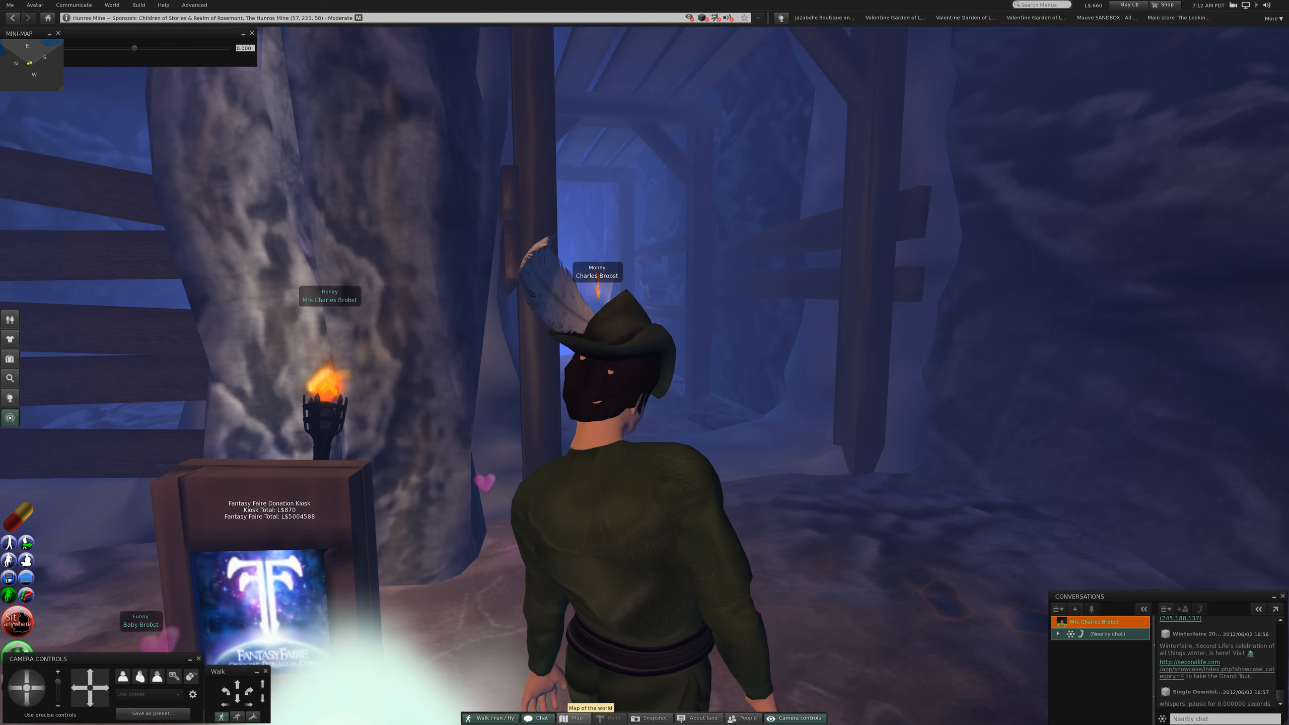
{"action": "left_click", "coordinate": [577, 718]}
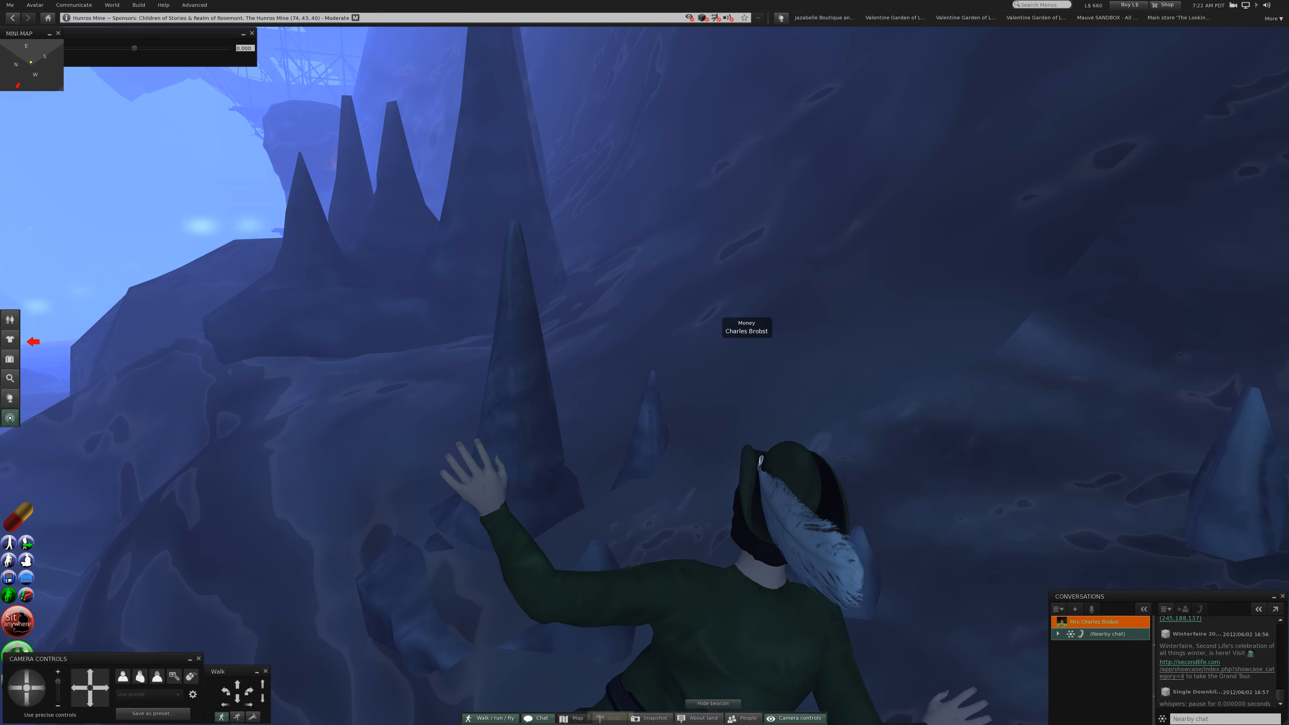
{"action": "left_click", "coordinate": [576, 718]}
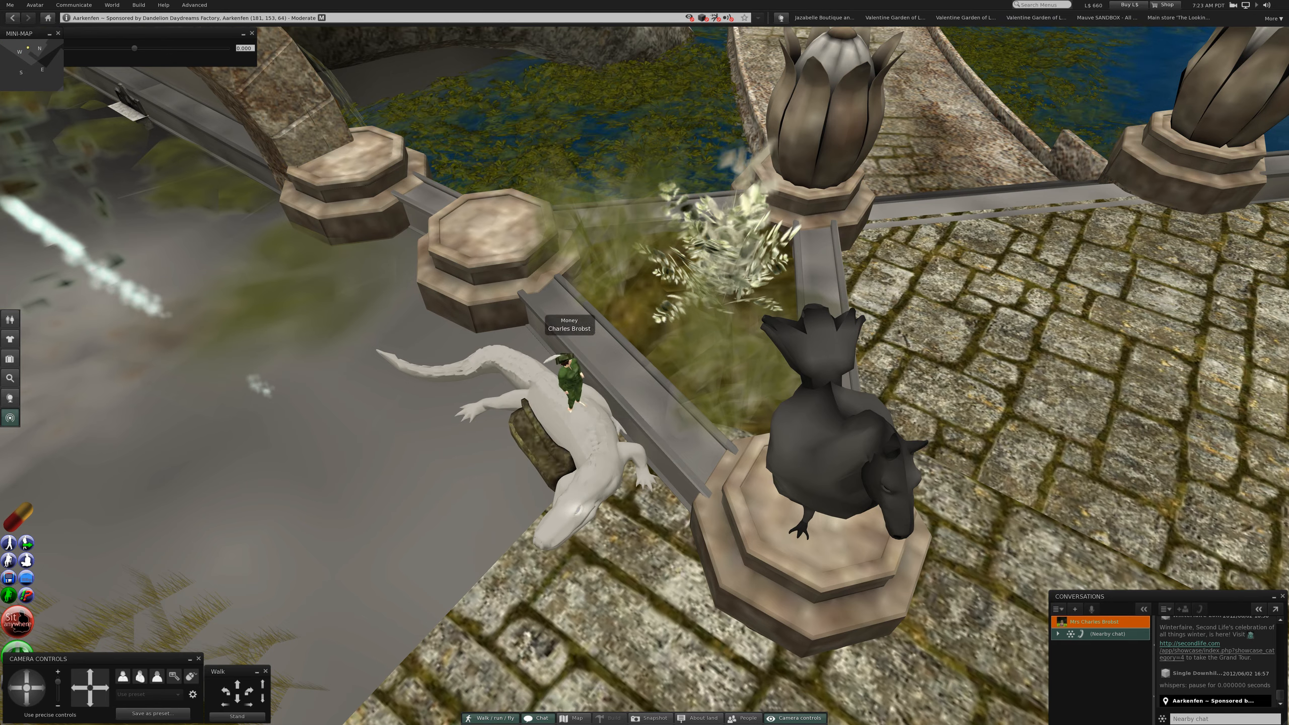
- Pick a sitter position on the crocodile bench dialog and open the Communicate menu
{"action": "left_click", "coordinate": [567, 395]}
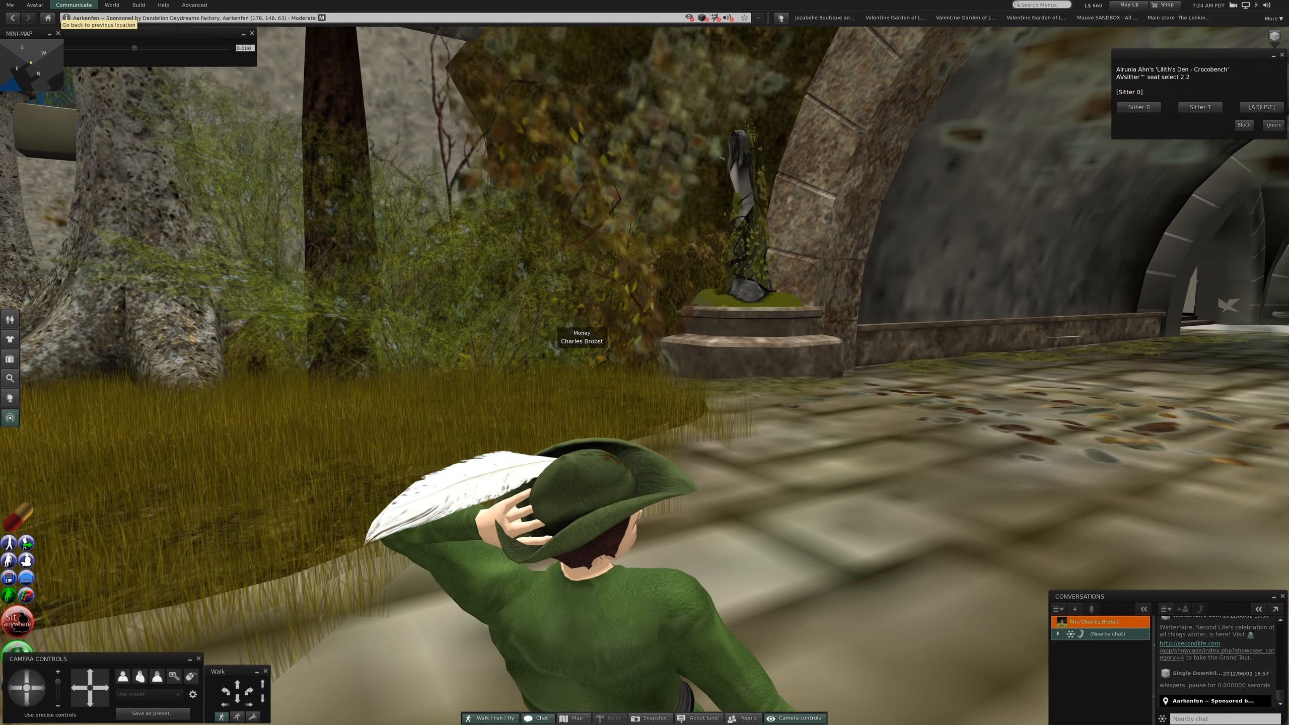
{"action": "left_click", "coordinate": [73, 5]}
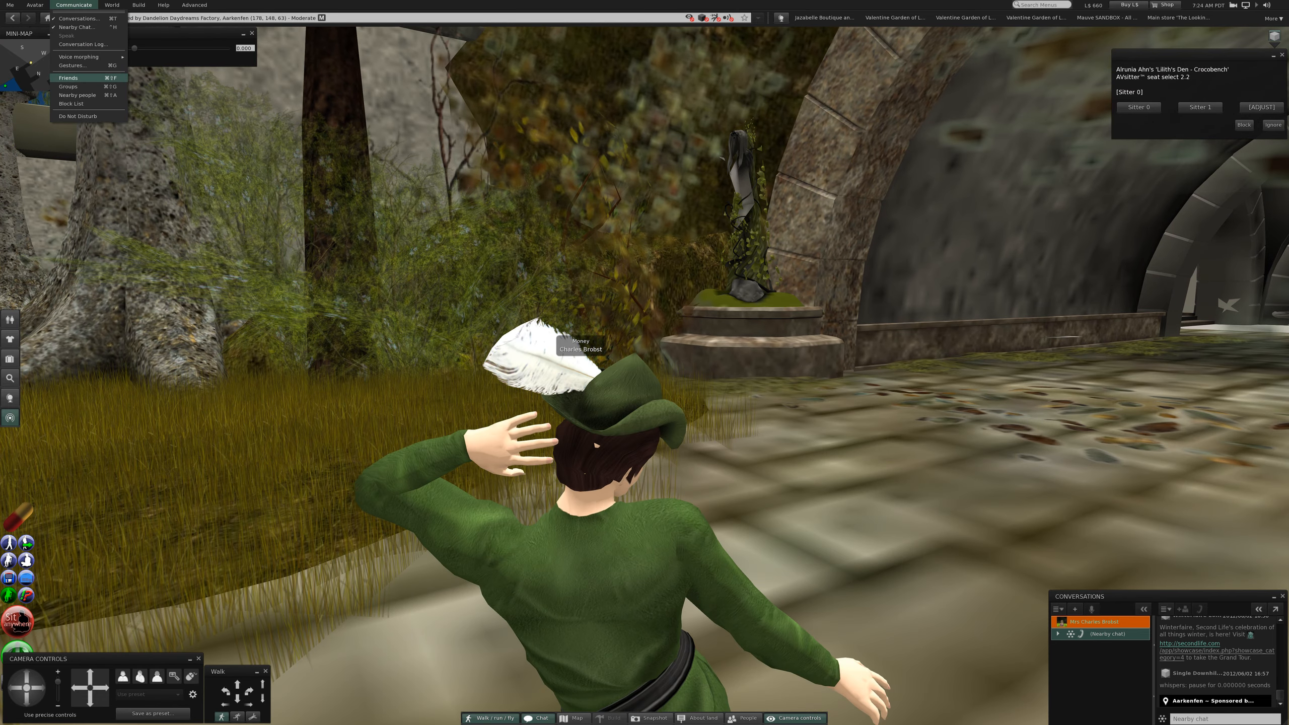
{"action": "left_click", "coordinate": [68, 77]}
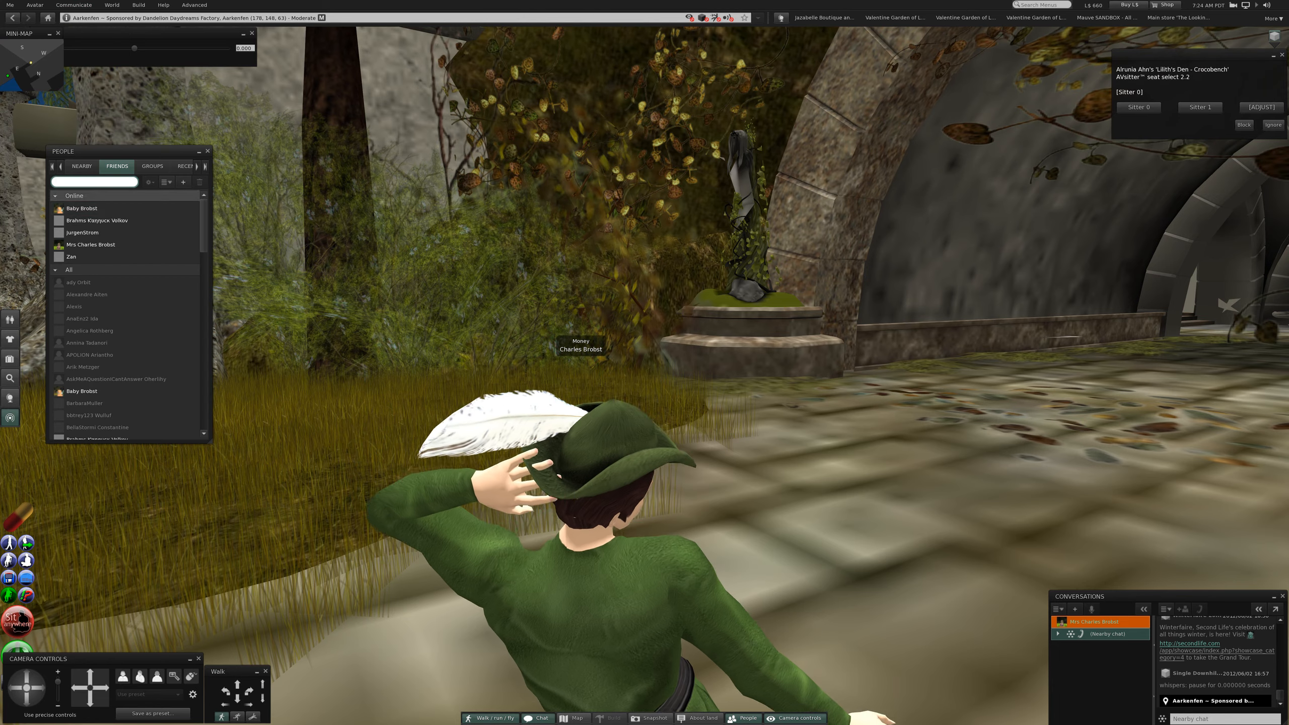
{"action": "right_click", "coordinate": [82, 208]}
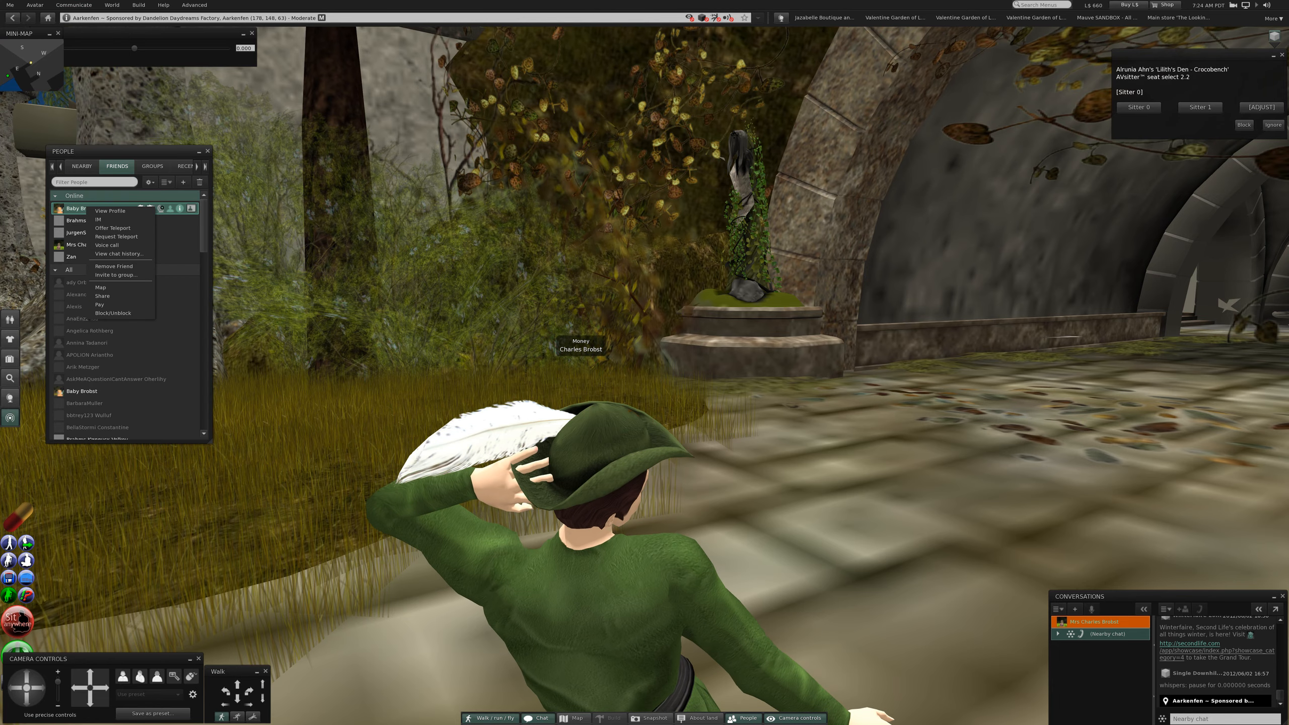
{"action": "left_click", "coordinate": [113, 228]}
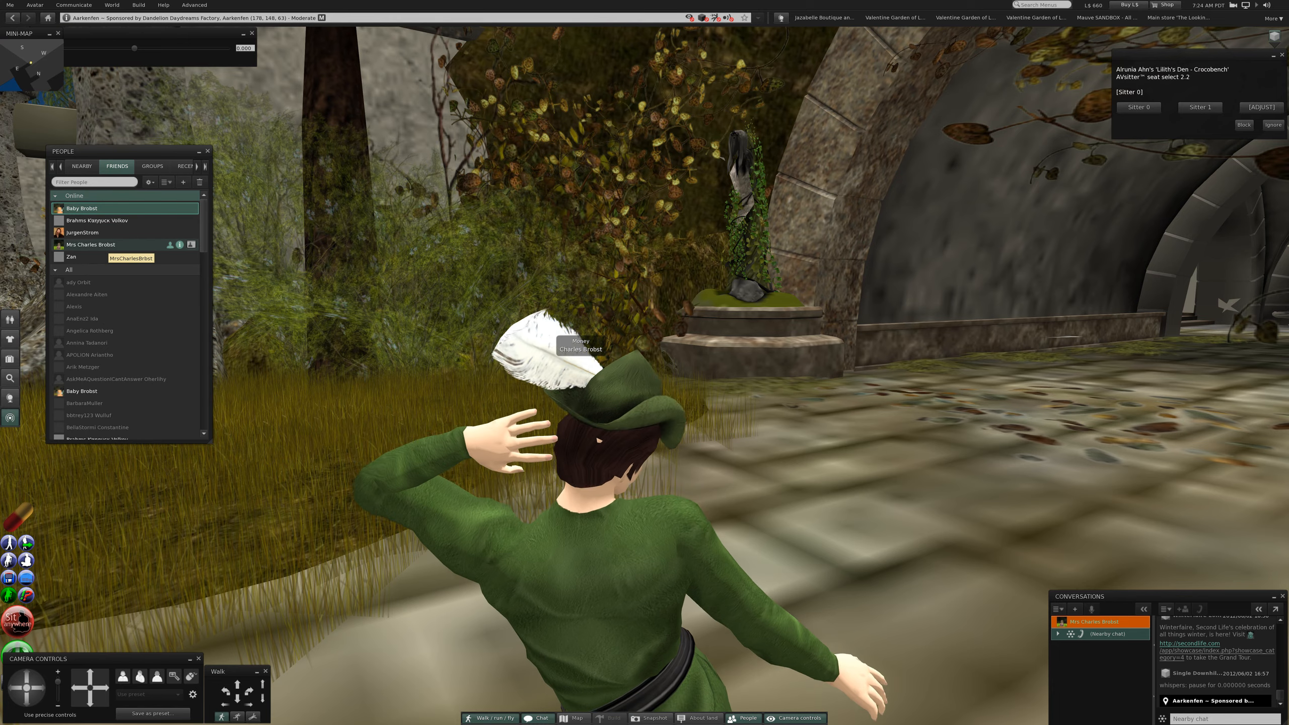
- Stand facing the crocodile bench in Aarkenfen where Mrs Charles Brobot has arrived
{"action": "right_click", "coordinate": [90, 229]}
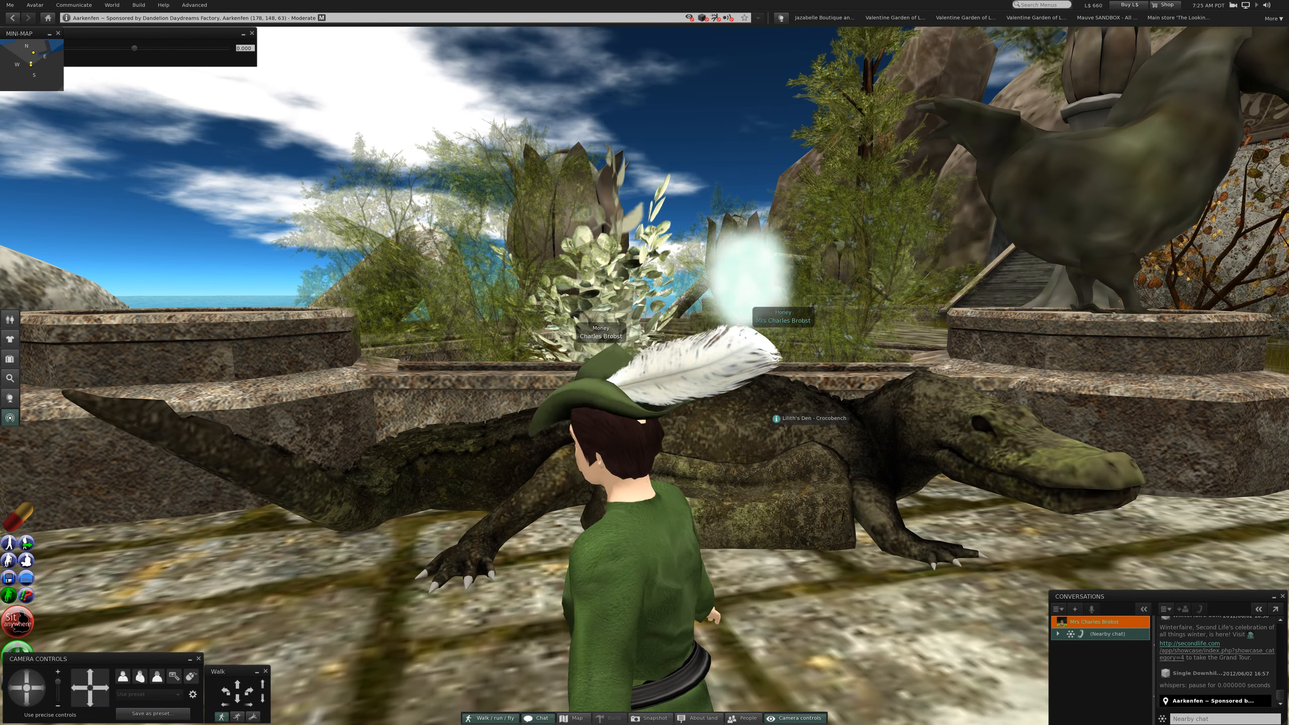
- Sit on the Crocobench as Sitter 1 and show the relax pose options
{"action": "left_click", "coordinate": [811, 418]}
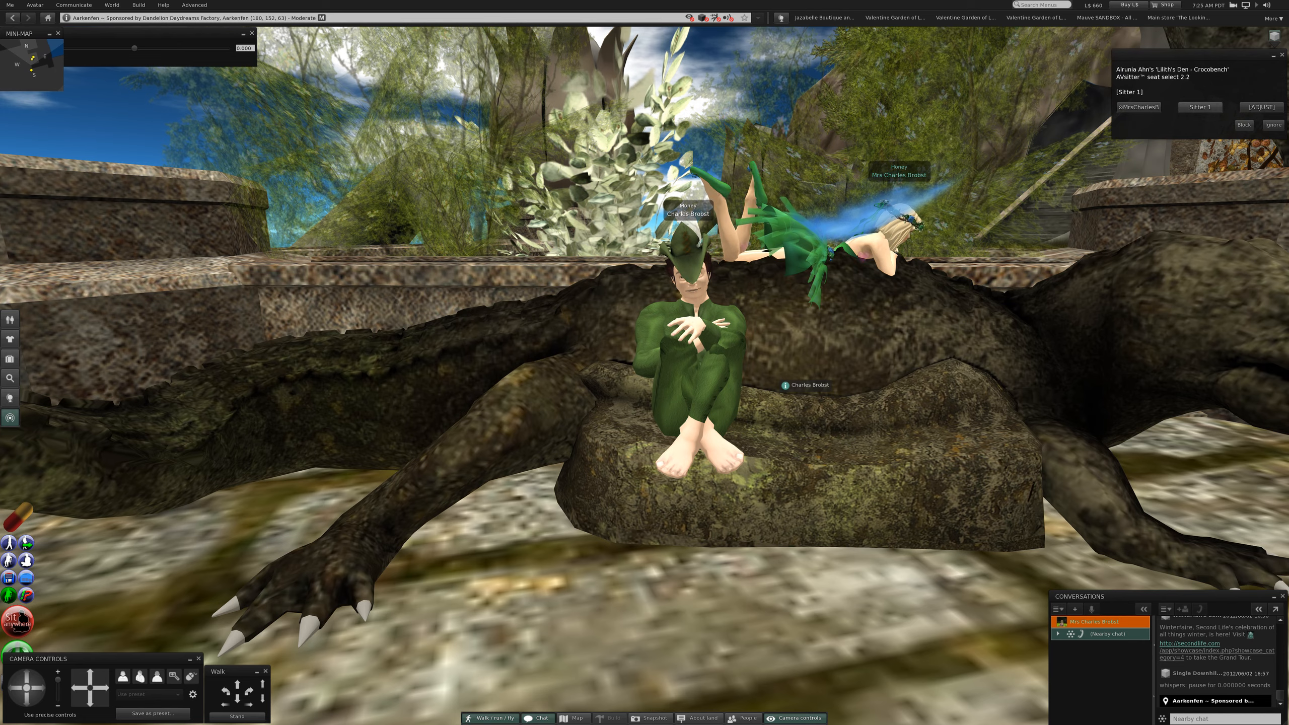
{"action": "left_click", "coordinate": [1200, 107]}
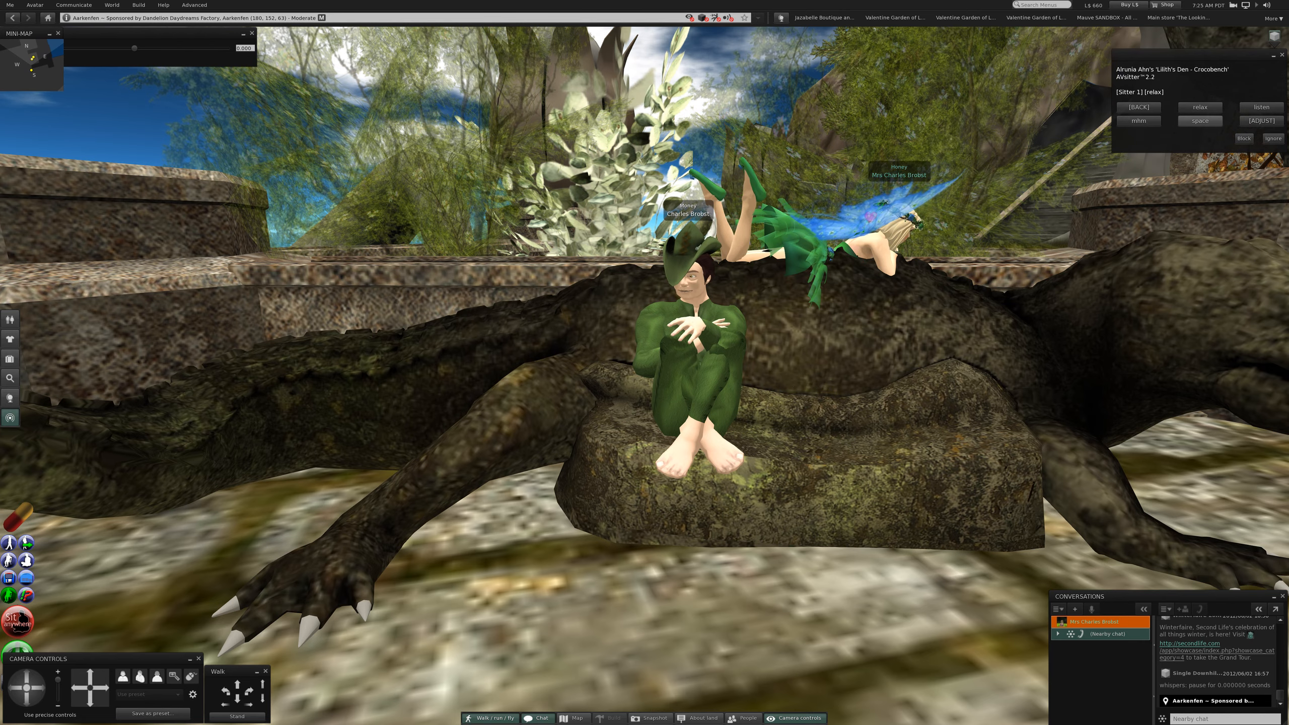